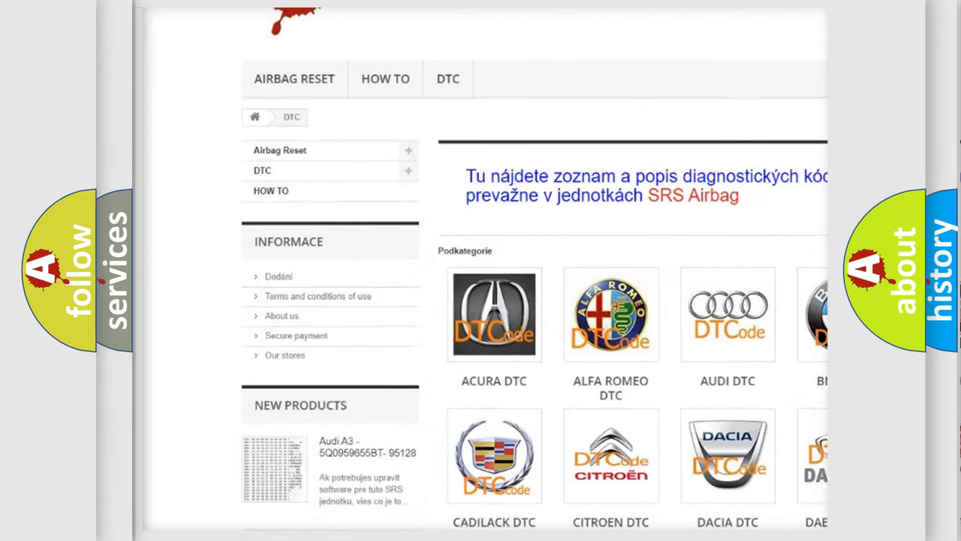
pyautogui.scroll(-3)
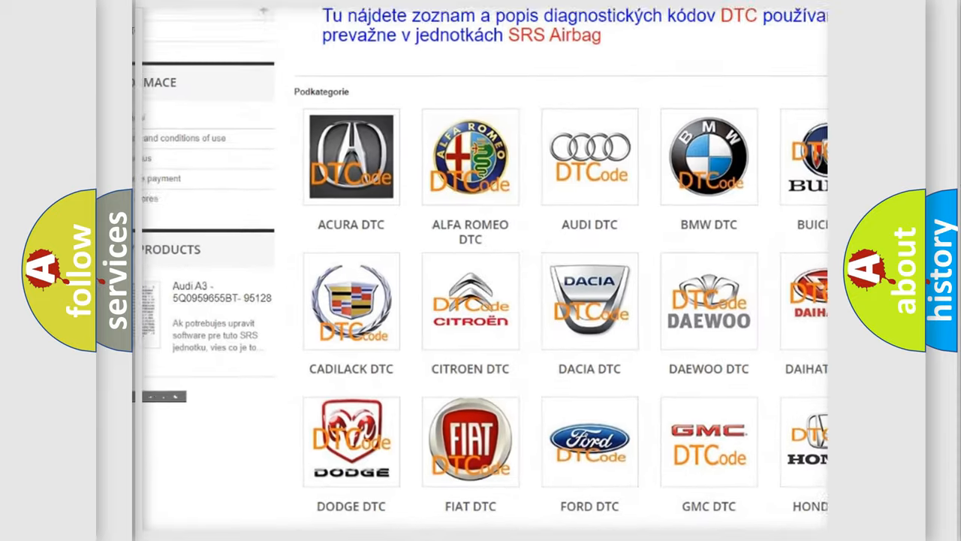